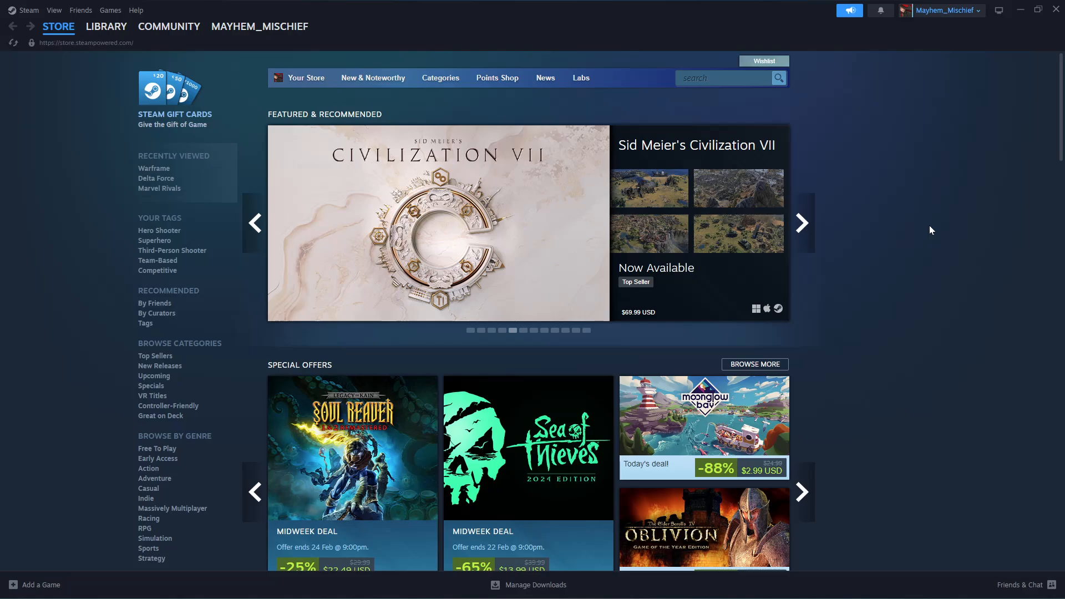
Search the Steam store for 'Delta Force' to list matching titles with prices.
left_click(802, 222)
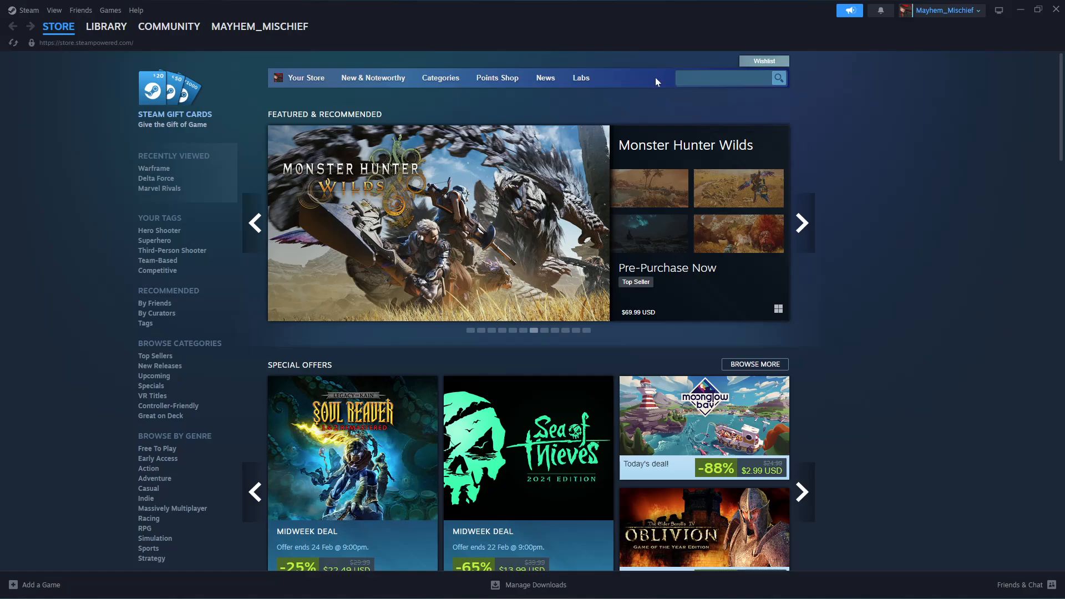
left_click(723, 78)
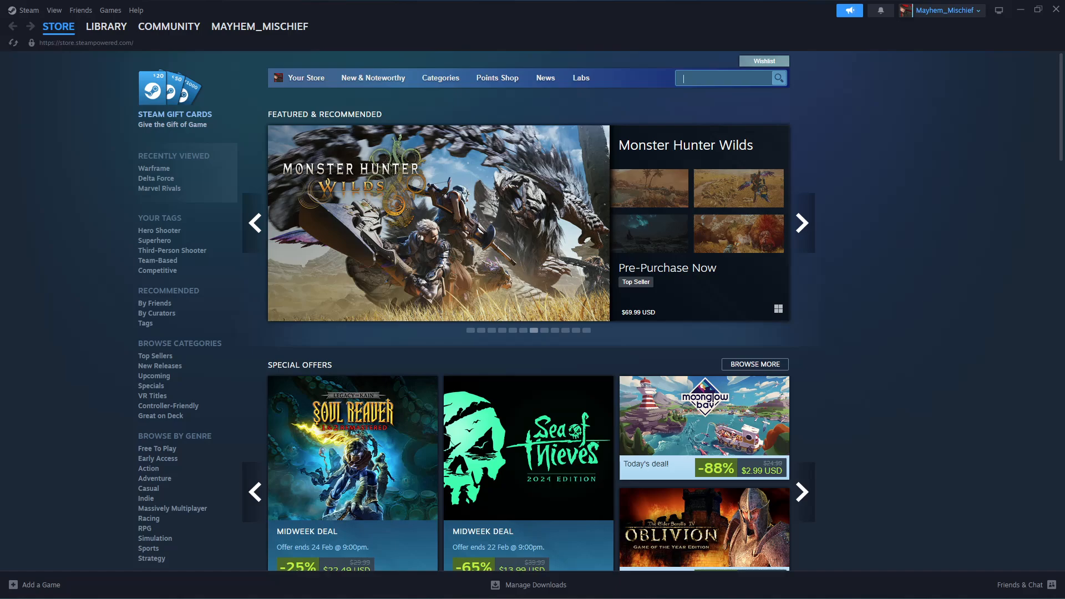
type("Delta Force")
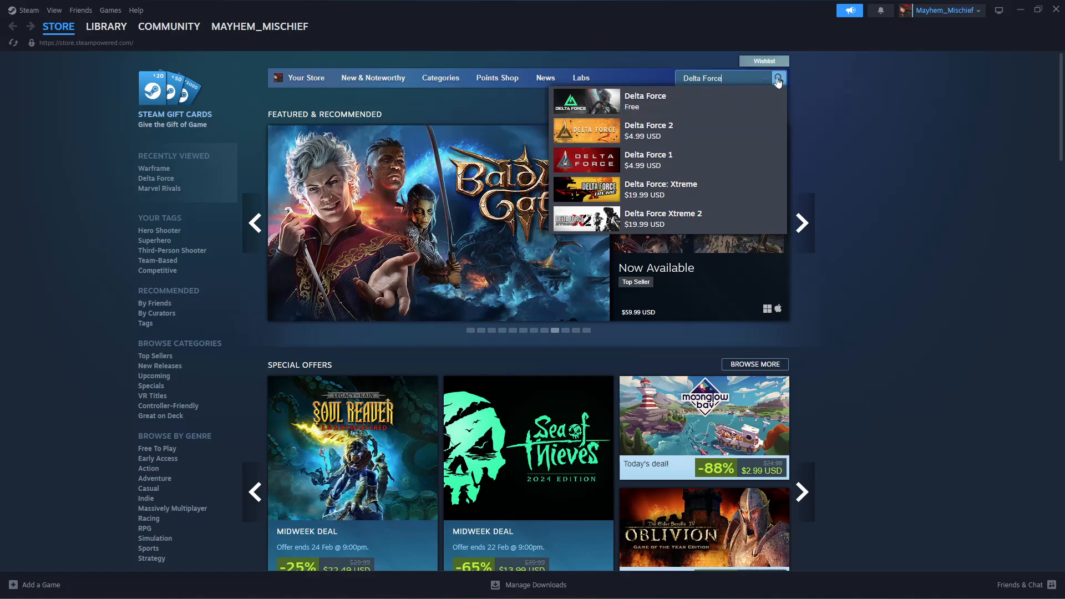
left_click(778, 78)
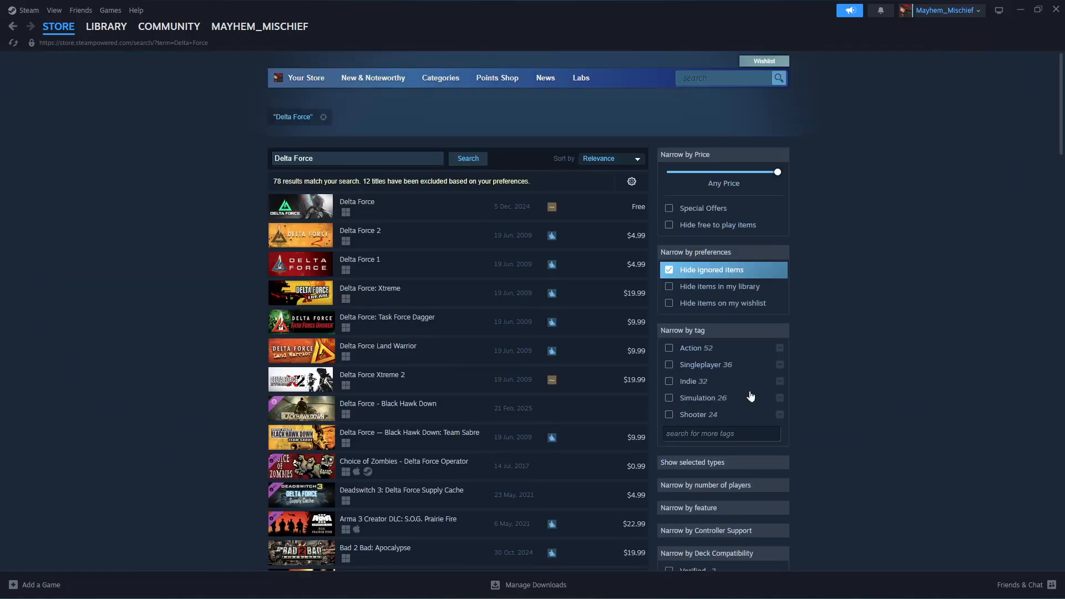
mouse_move(302, 218)
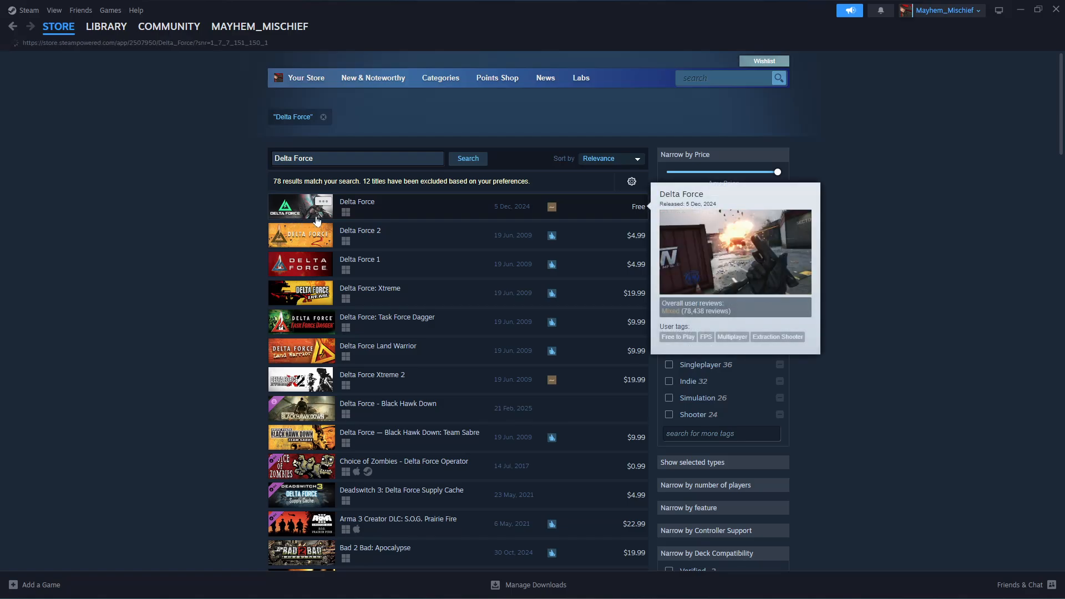
Open the free-to-play Delta Force store page and browse its description, reviews and requirements.
left_click(357, 207)
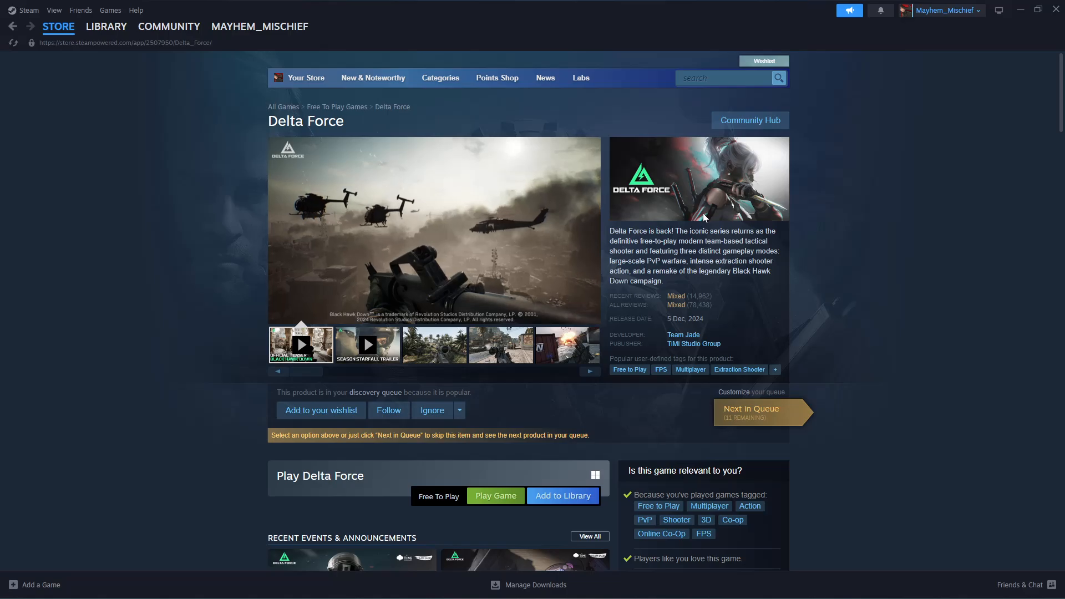
scroll("down", 3)
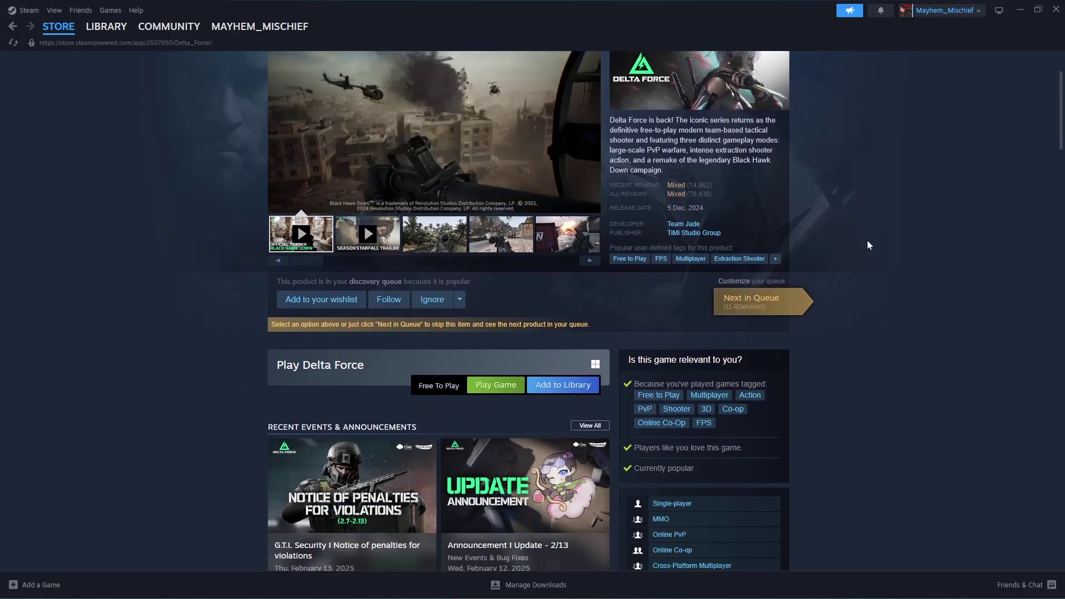
scroll("down", 3)
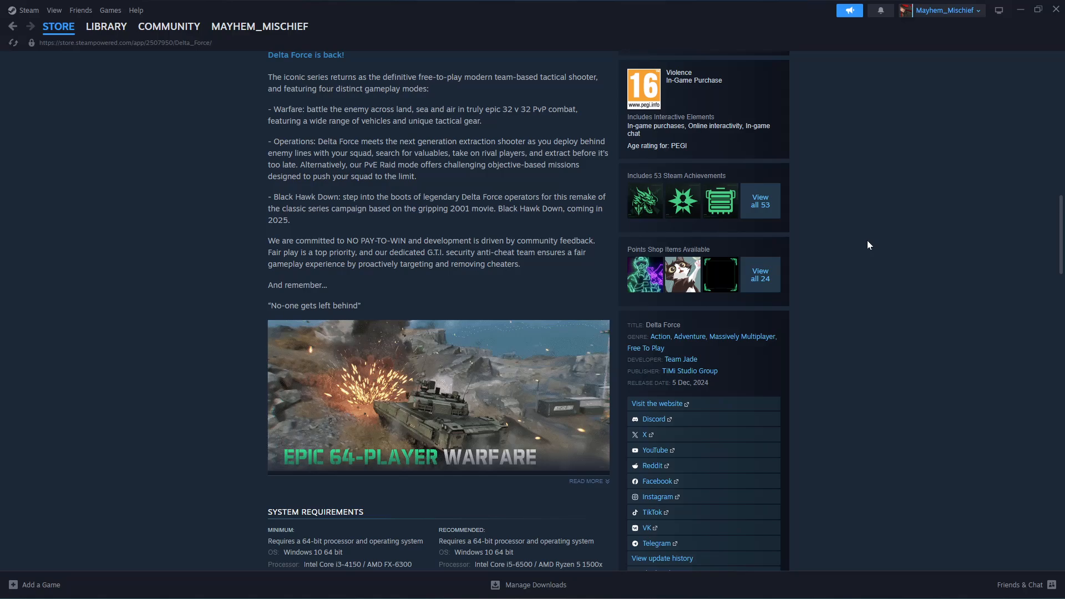
scroll("down", 3)
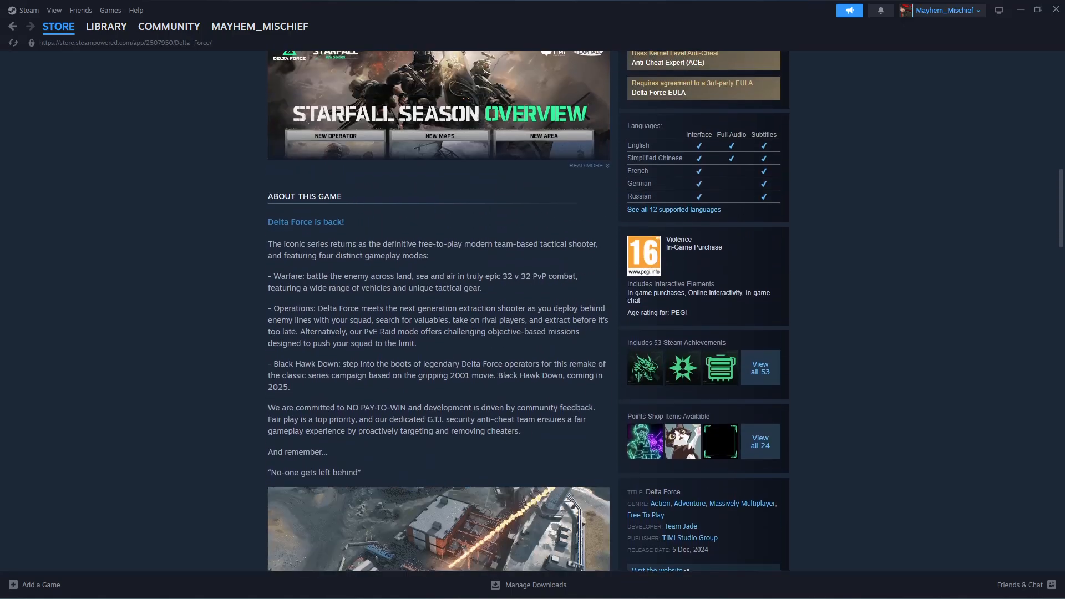
scroll("up", 3)
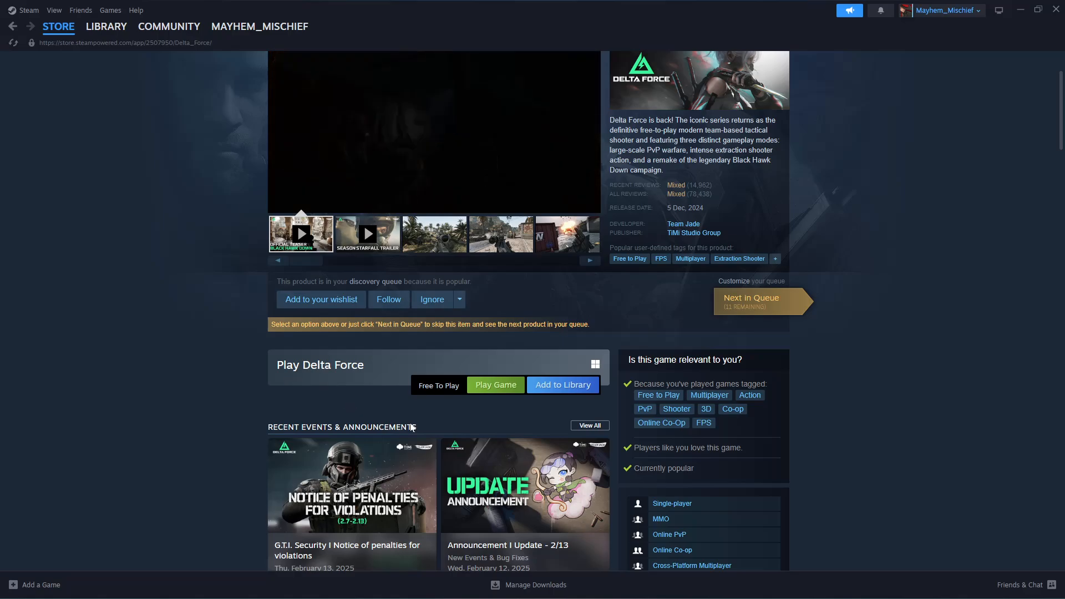
Add Delta Force to the library, dismiss the confirmation, and show the LIBRARY menu.
left_click(562, 384)
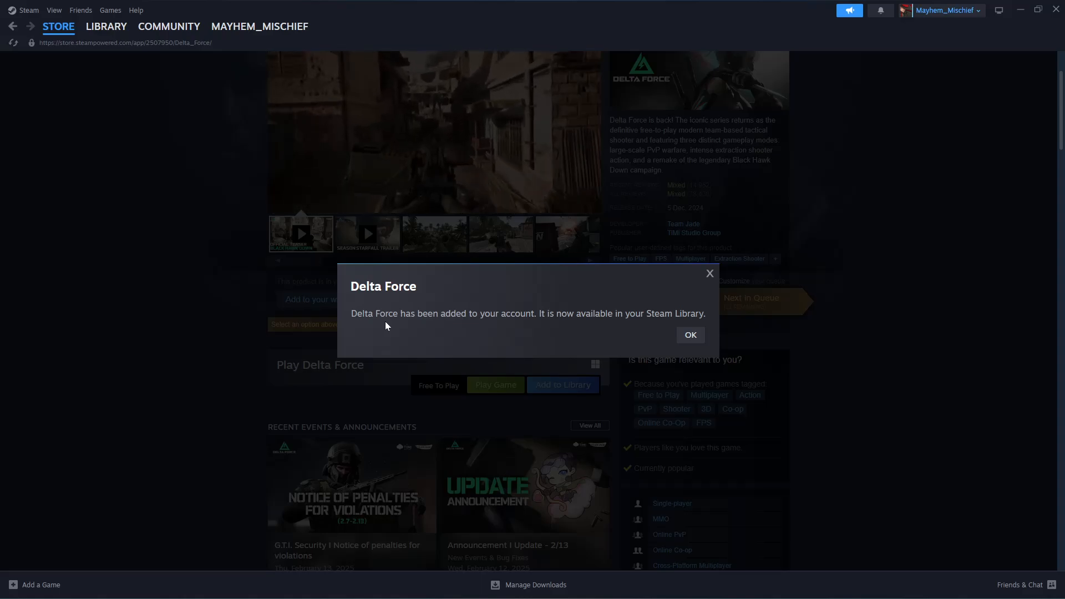
mouse_move(547, 325)
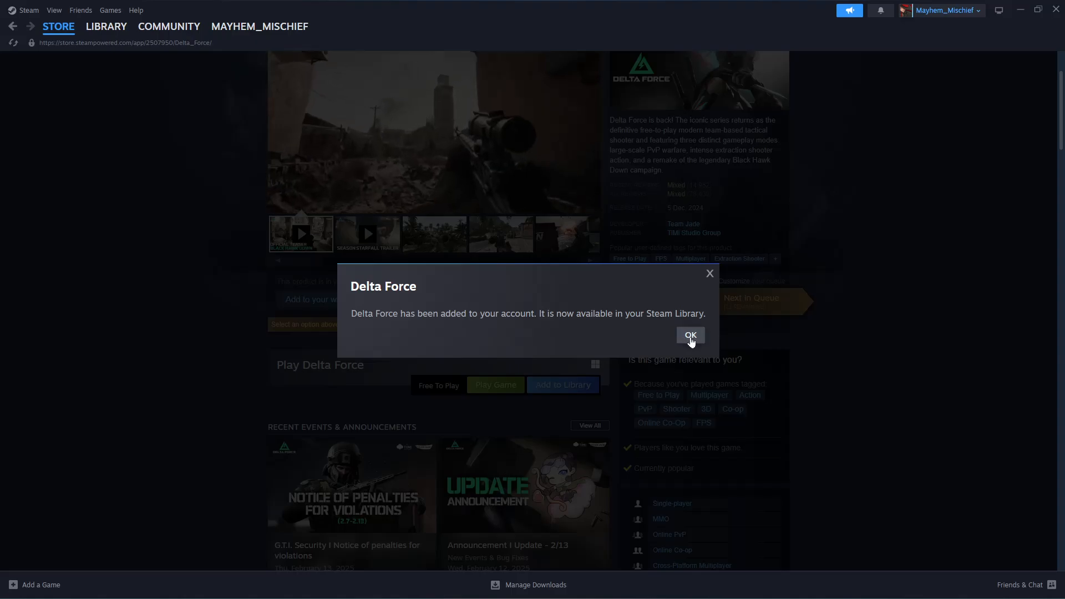
left_click(690, 335)
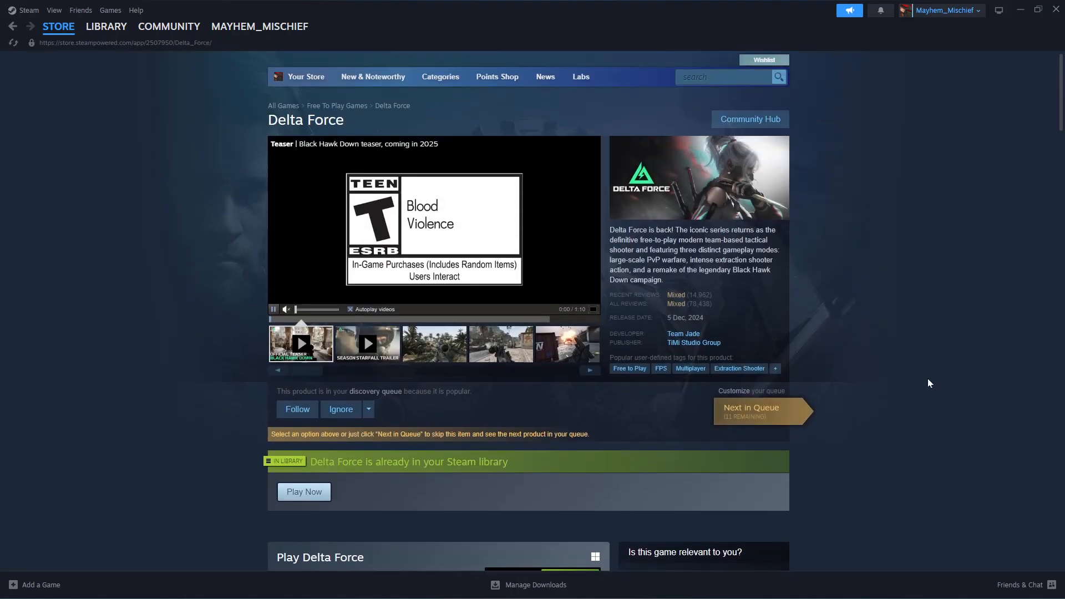
left_click(106, 26)
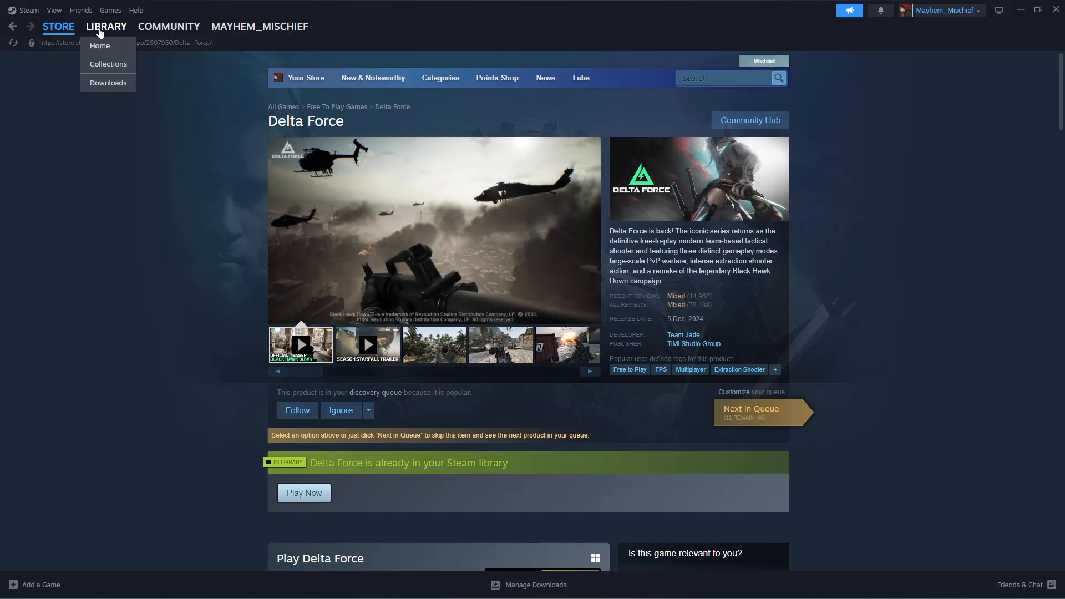
Go to Library Home and select Delta Force, showing 87.22 GB required.
left_click(100, 45)
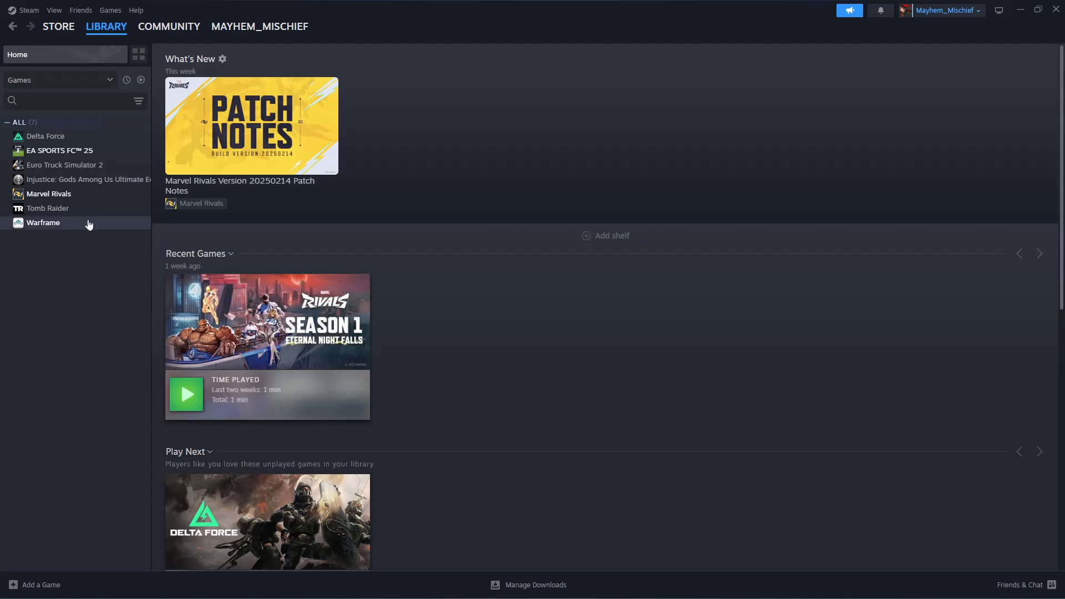
mouse_move(76, 146)
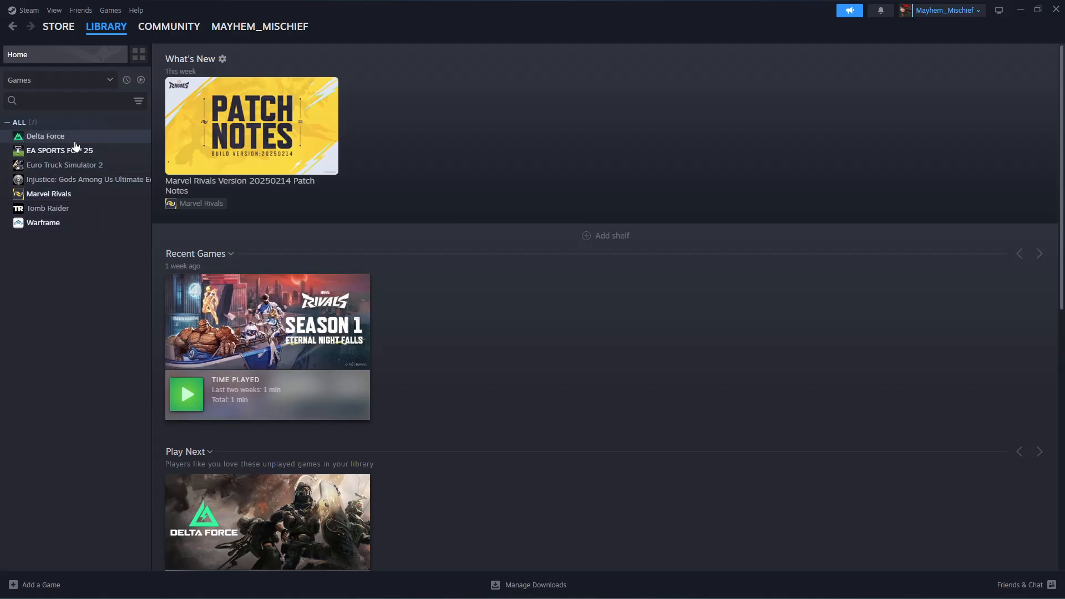
left_click(45, 136)
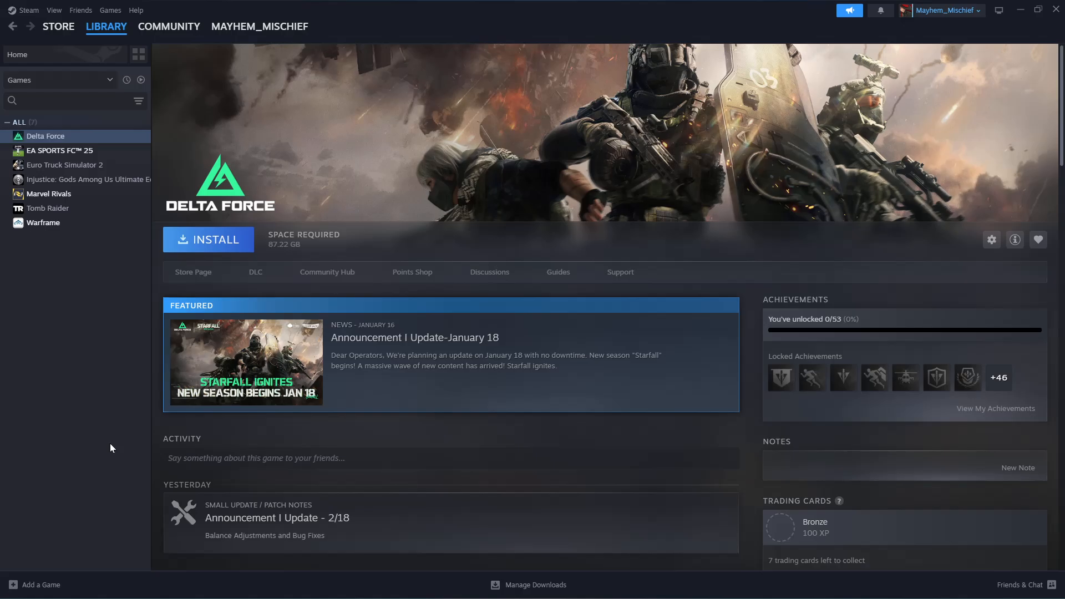
mouse_move(220, 246)
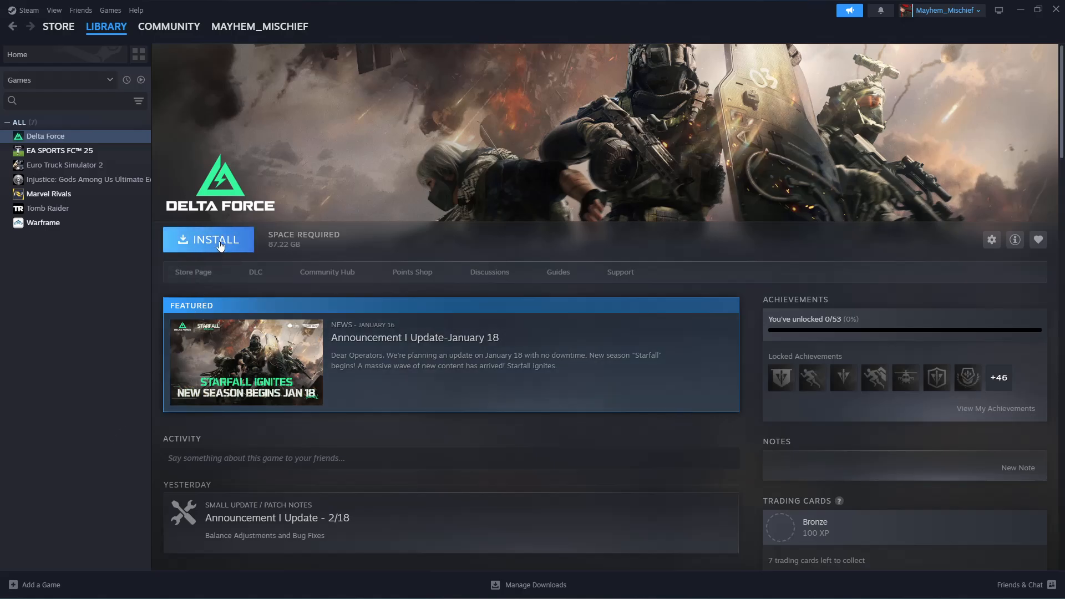
Begin installing Delta Force with desktop and start menu shortcuts enabled.
left_click(215, 240)
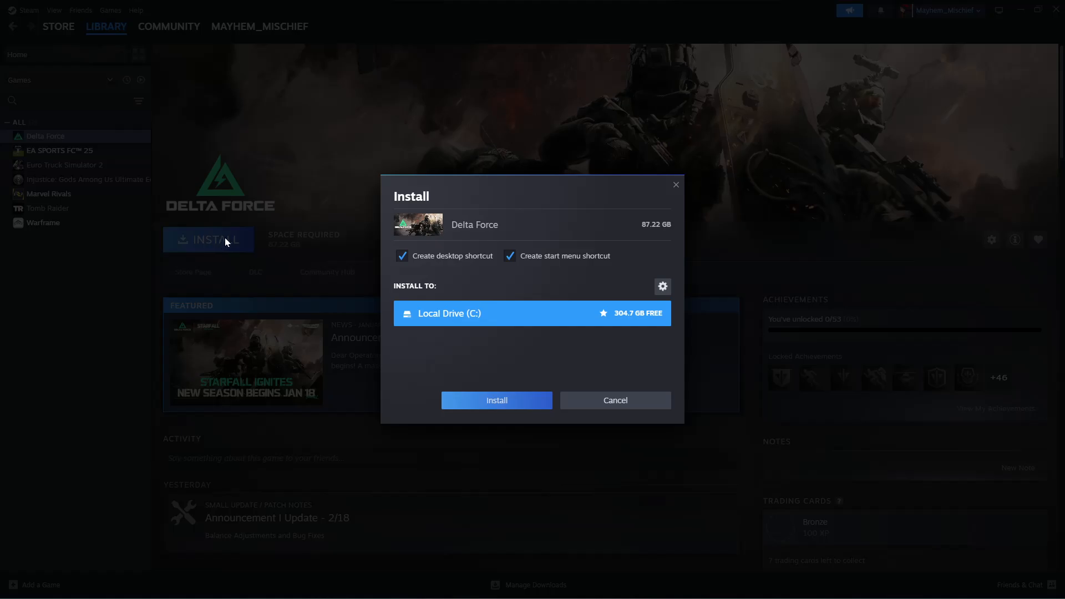
mouse_move(513, 284)
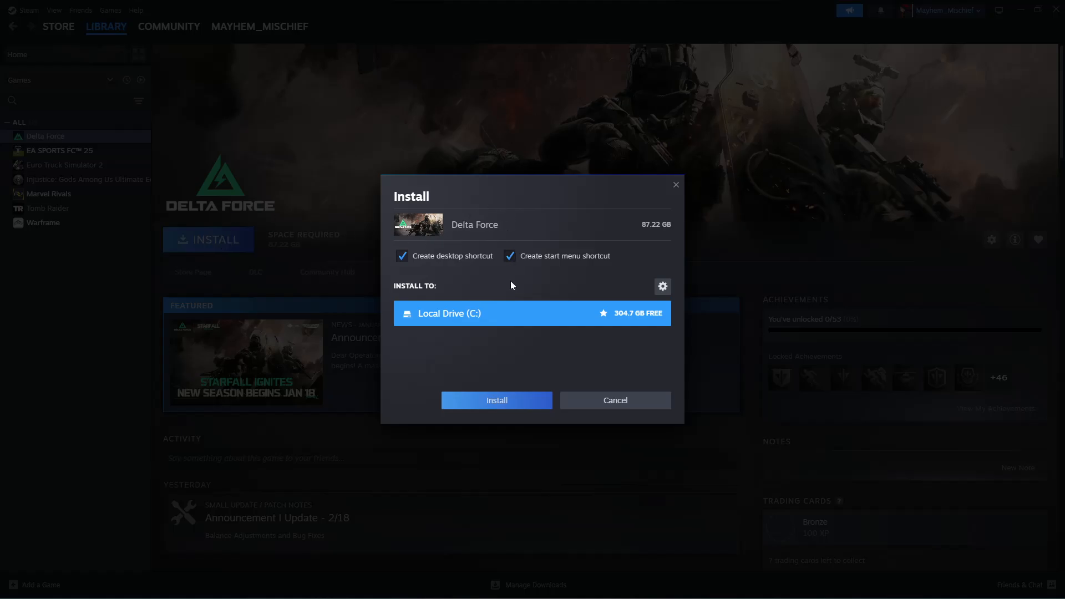
mouse_move(432, 284)
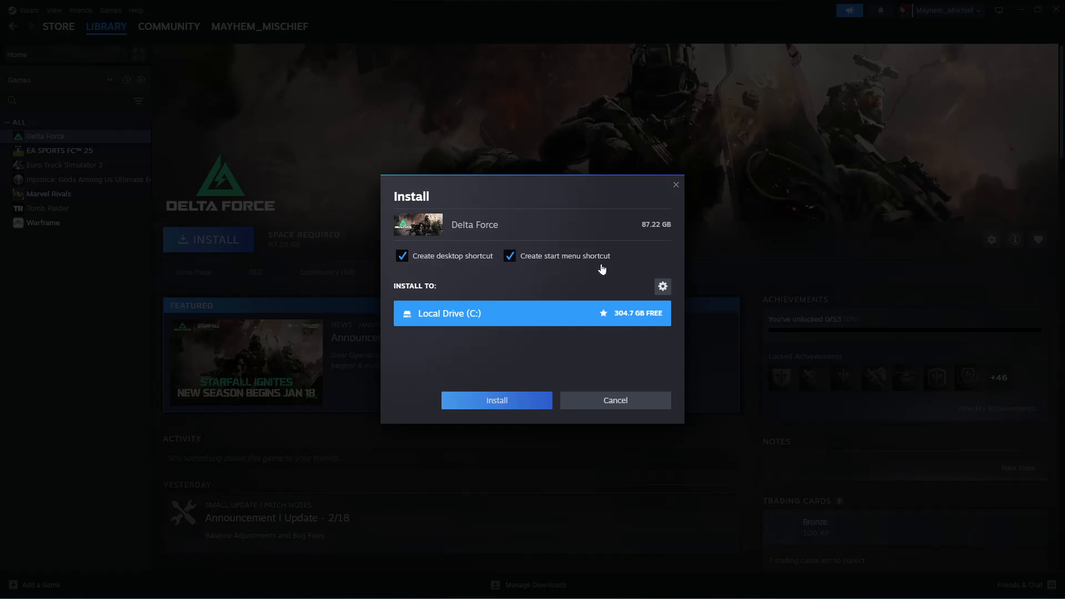
left_click(509, 256)
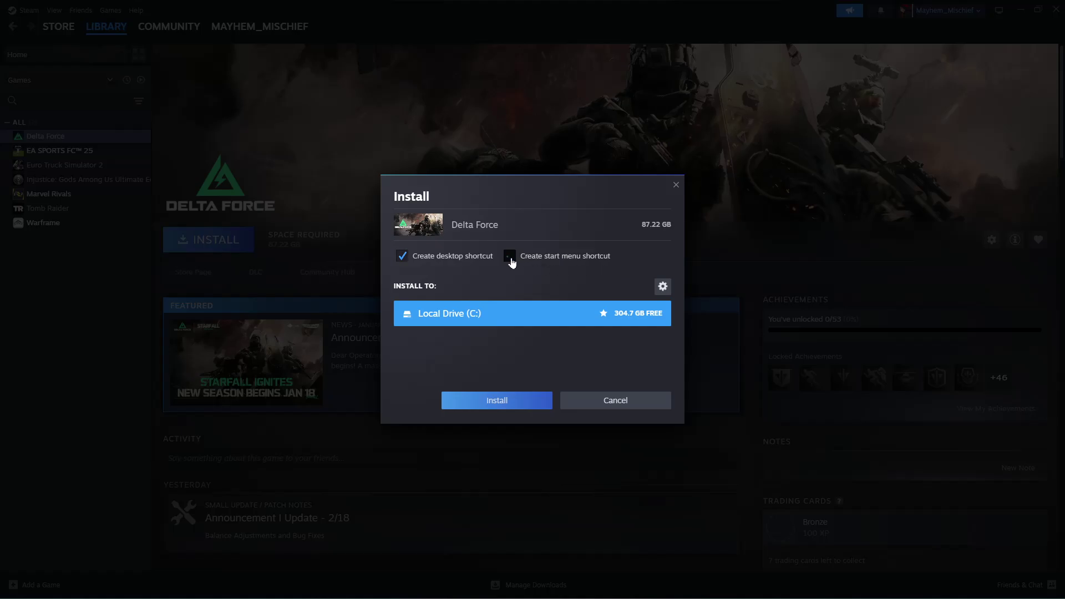
left_click(510, 255)
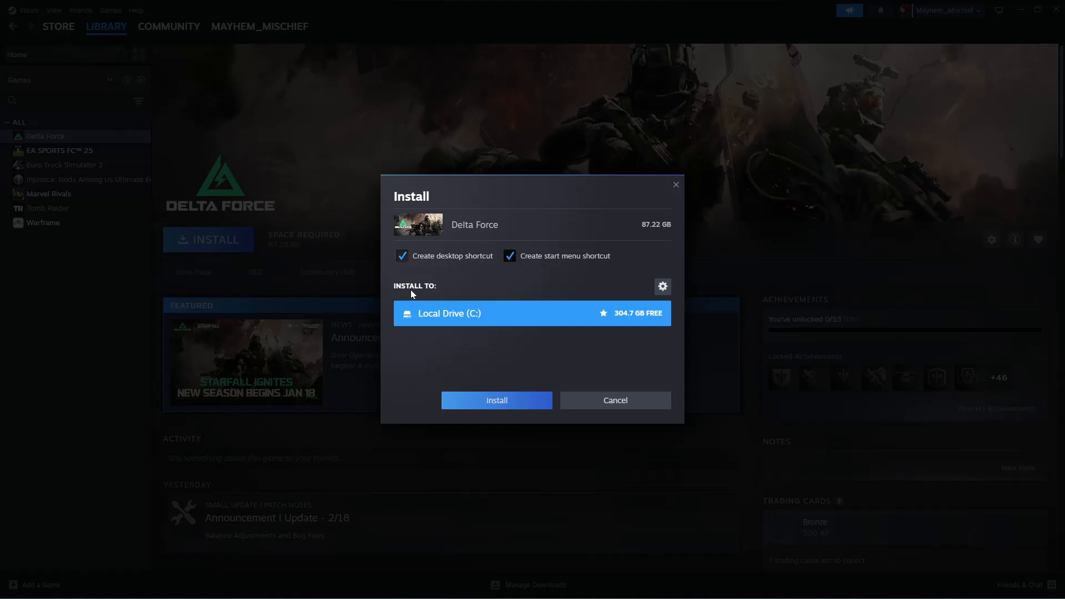
mouse_move(432, 292)
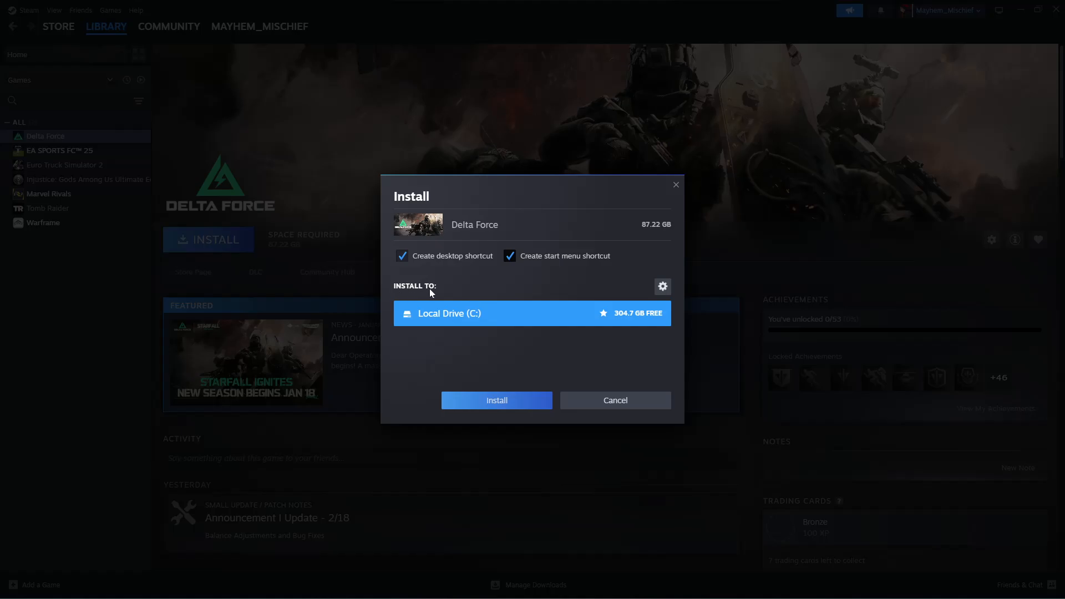
mouse_move(480, 320)
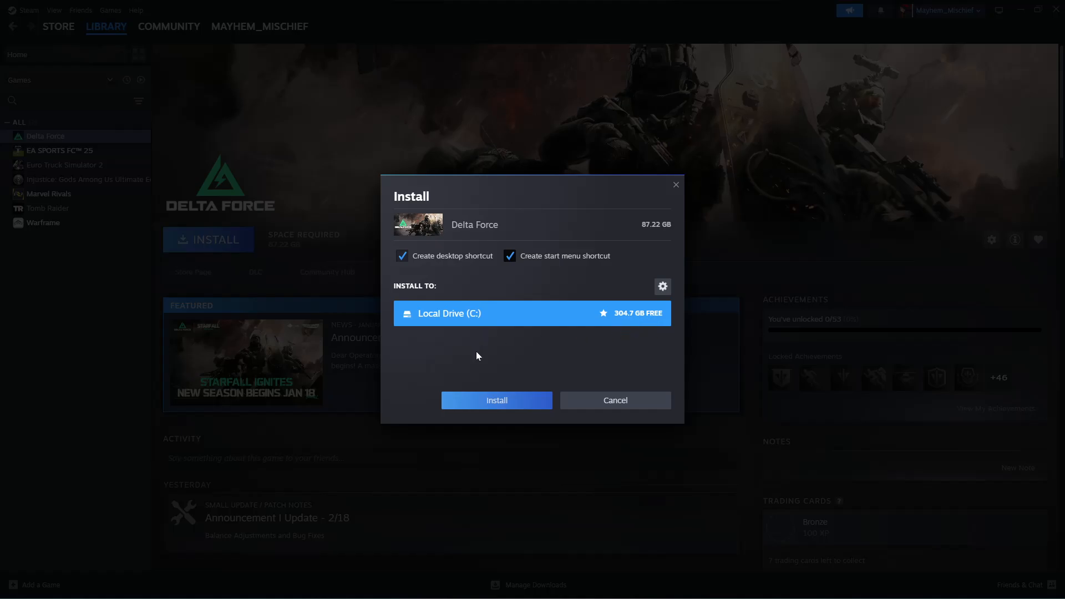
mouse_move(663, 286)
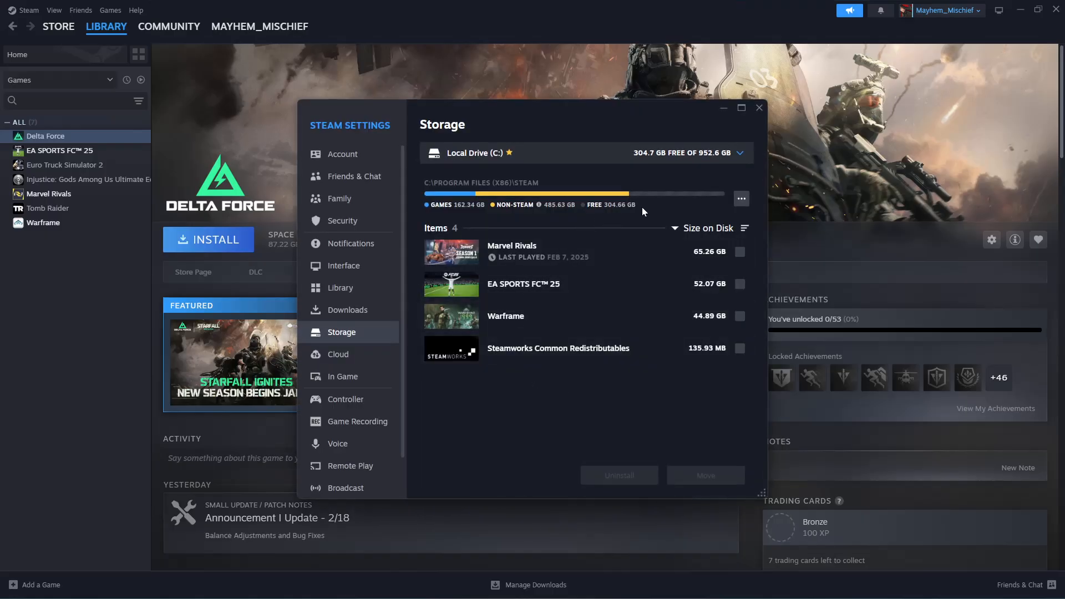
Confirm Local Drive (C:) is the only drive, close Settings, and reopen the install dialog.
left_click(744, 153)
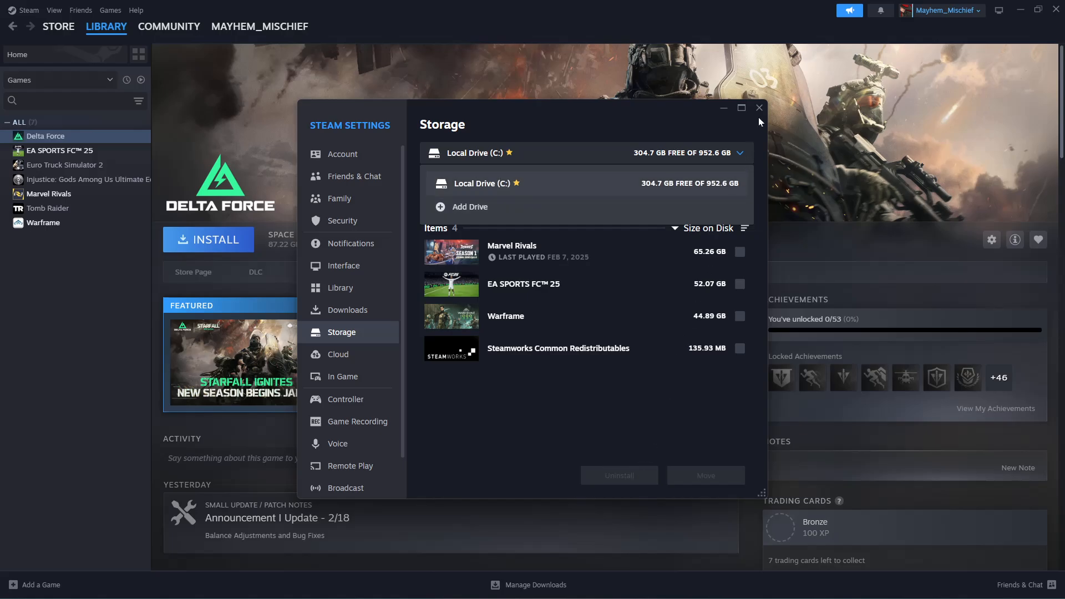
left_click(759, 107)
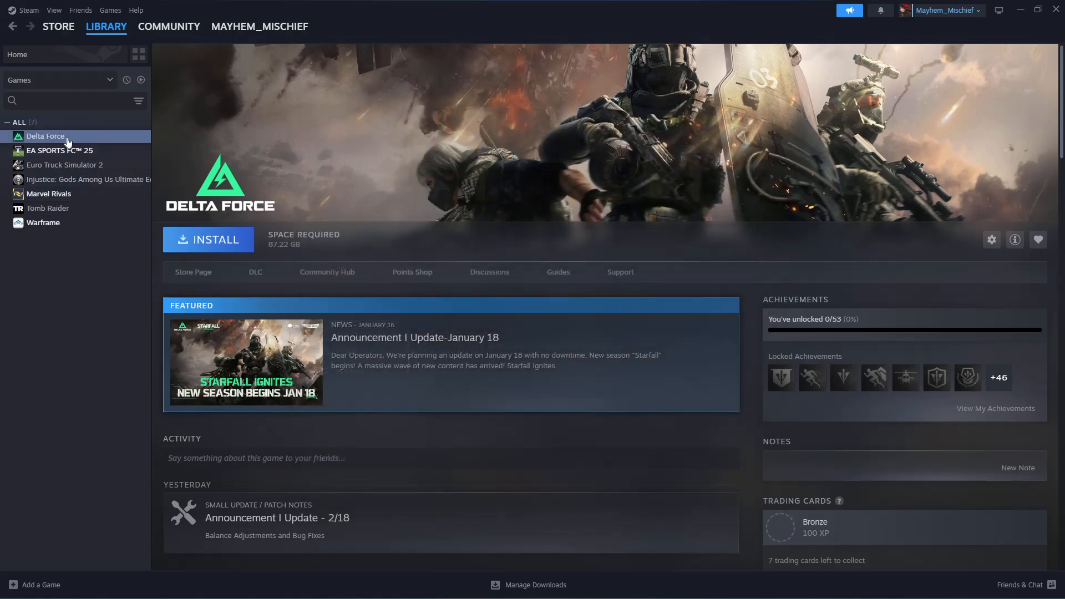
left_click(209, 240)
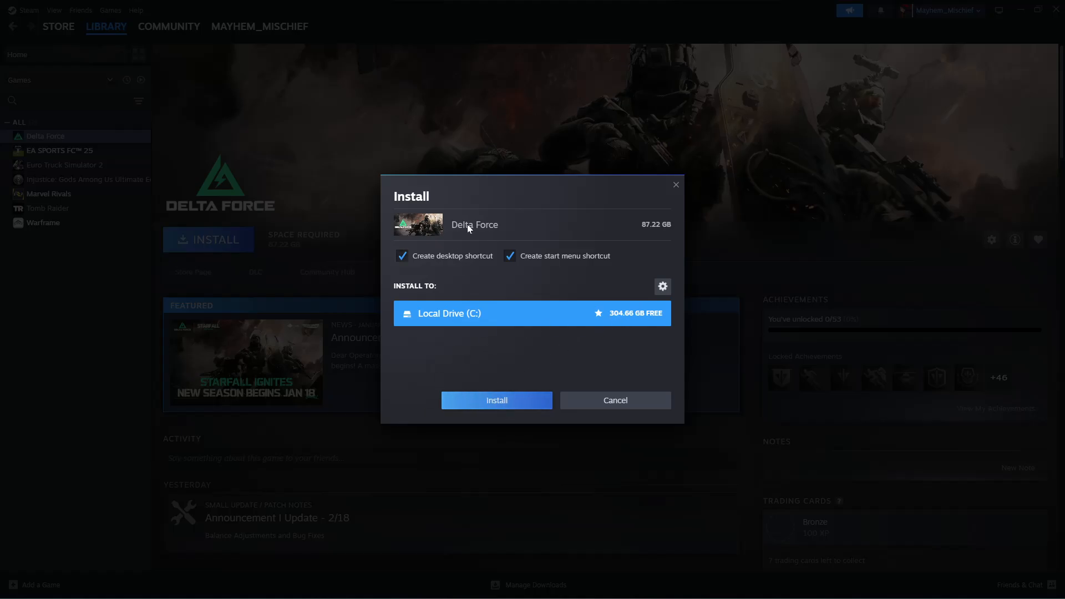
Install Delta Force to drive C: and accept its EULA to start downloading.
left_click(496, 400)
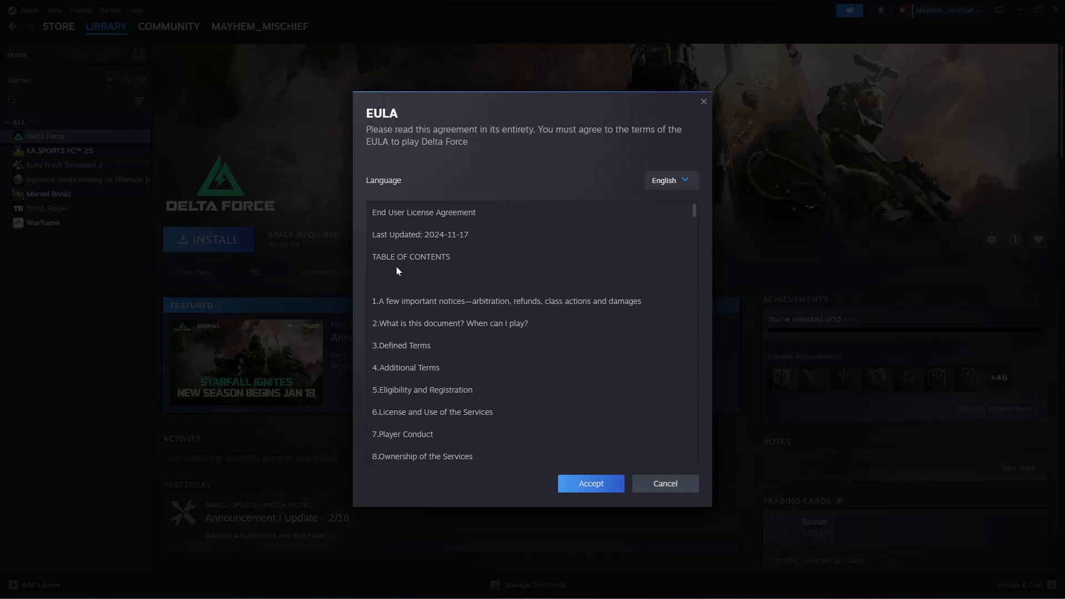
mouse_move(567, 168)
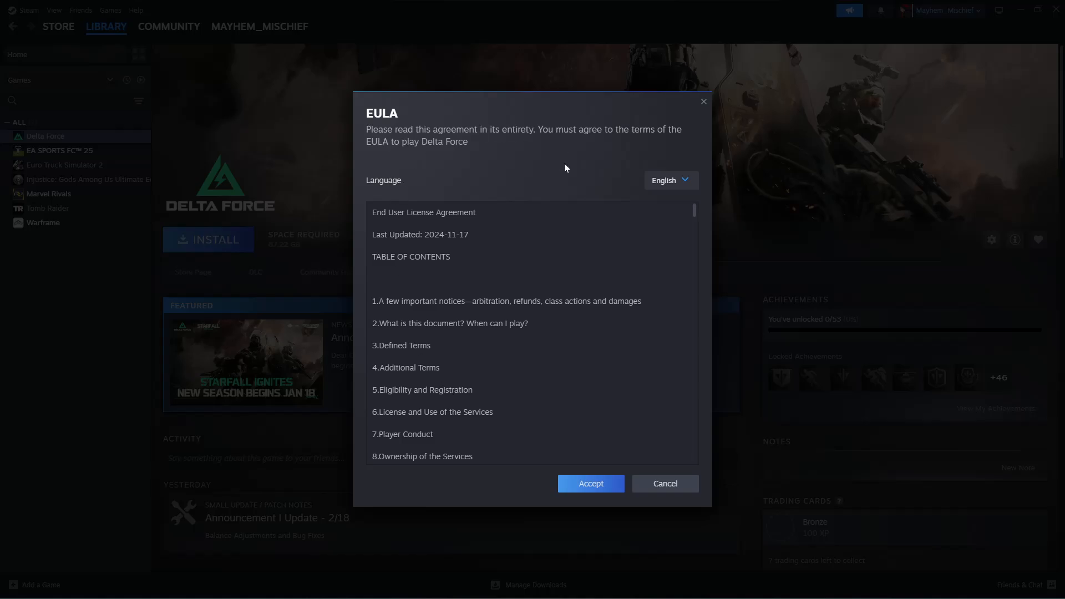
mouse_move(557, 152)
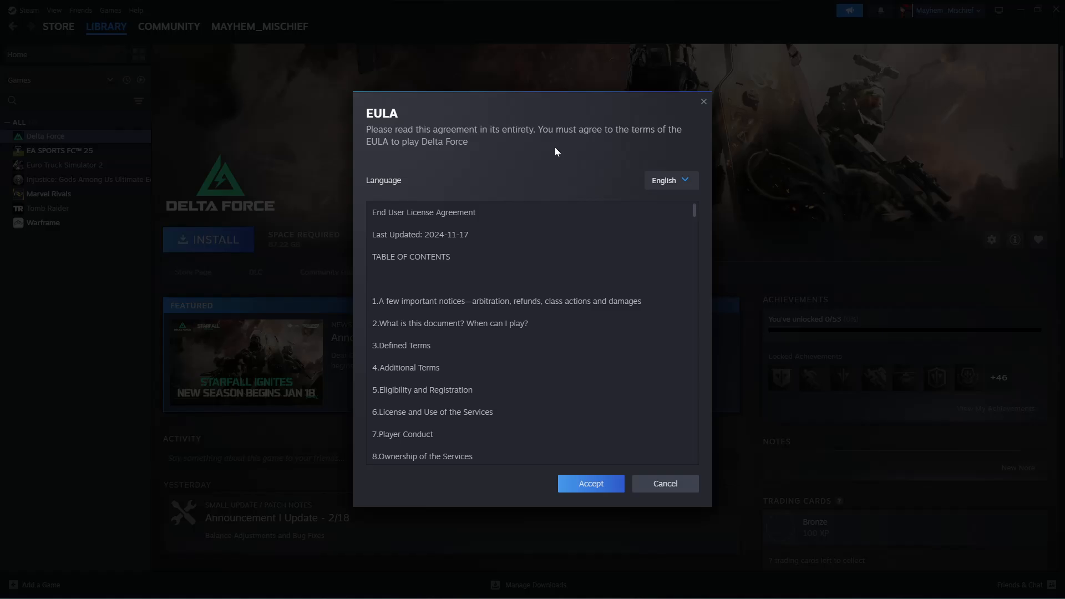
scroll("down", 3)
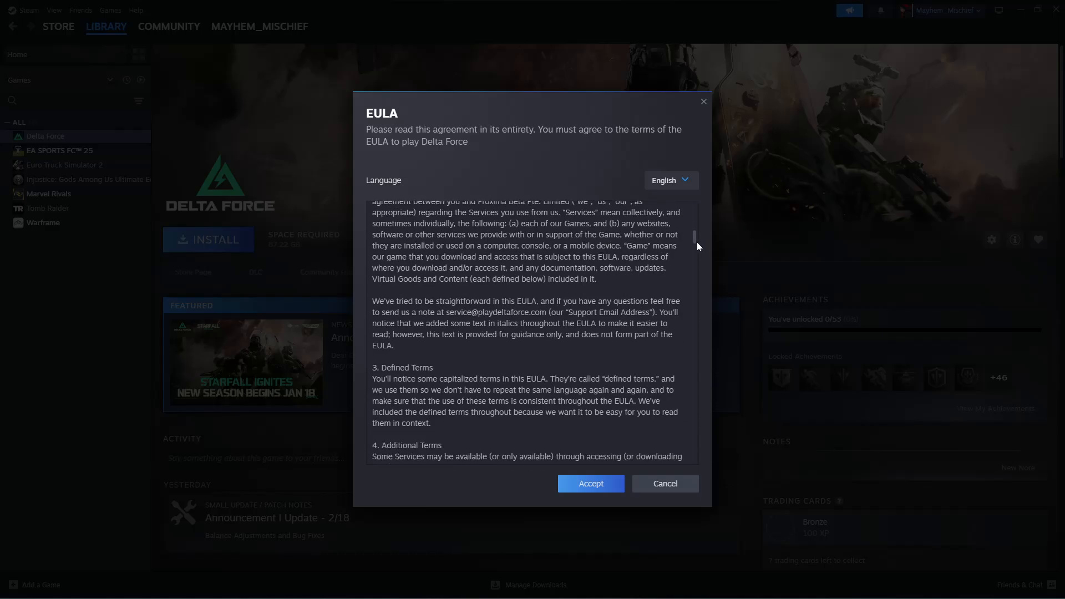
scroll("down", 3)
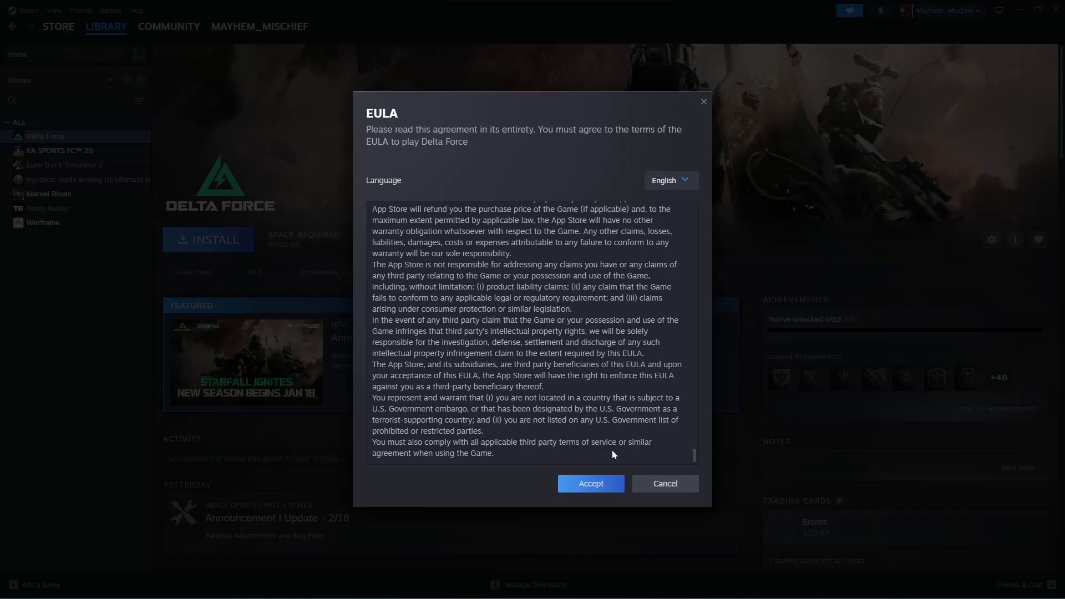
left_click(591, 483)
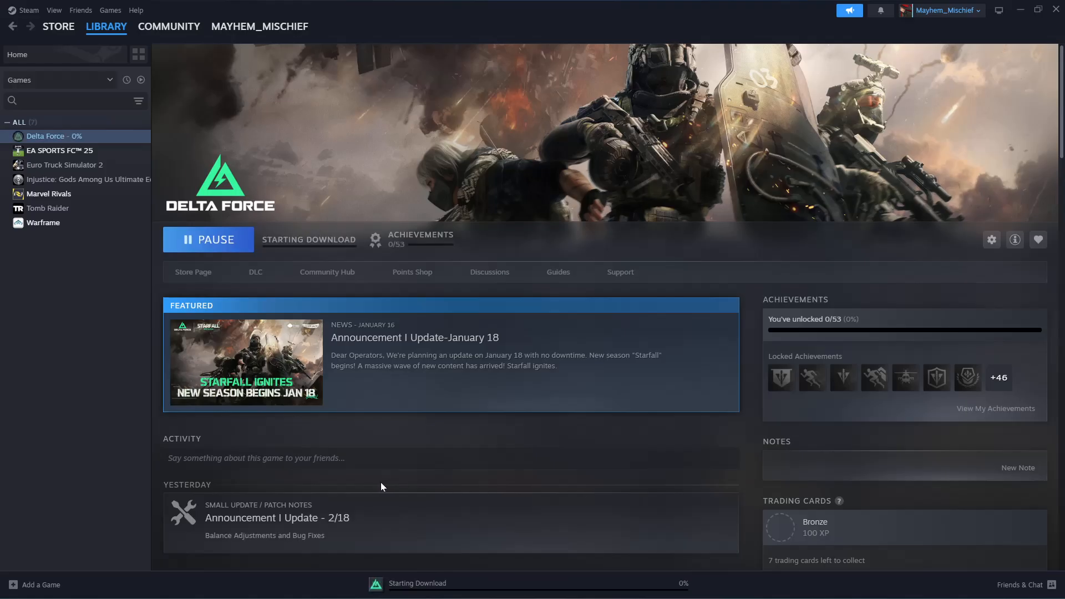
mouse_move(268, 249)
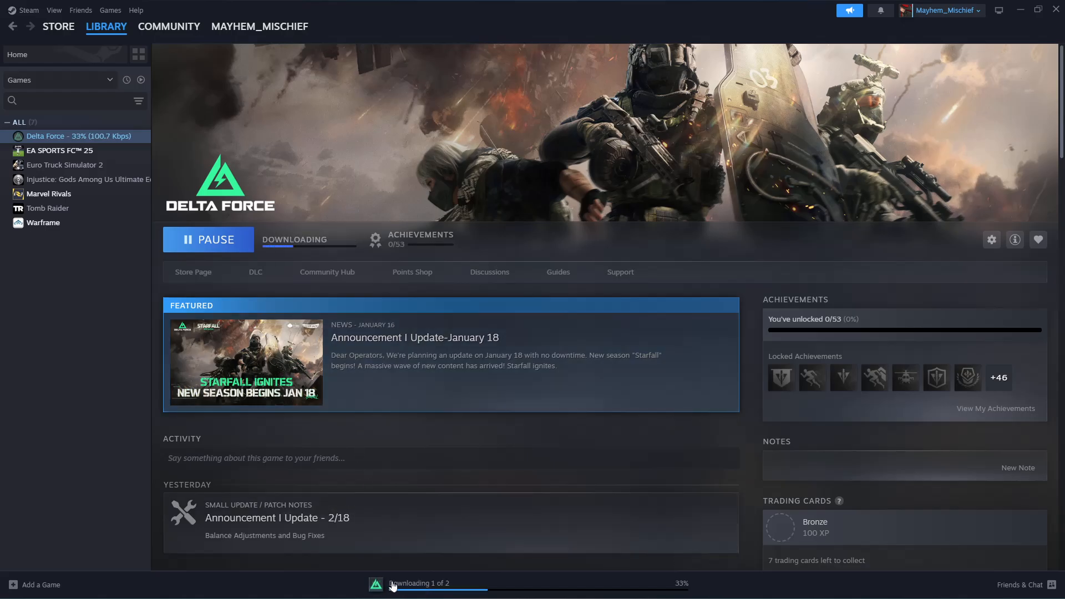
Open the Downloads page showing Delta Force installing at 33%.
left_click(418, 583)
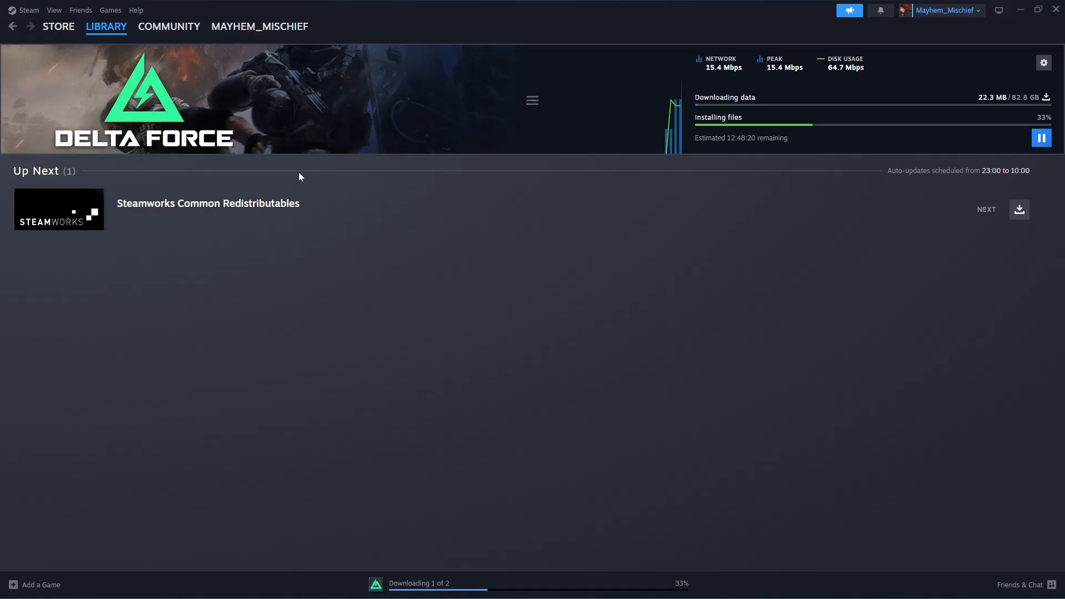
mouse_move(605, 151)
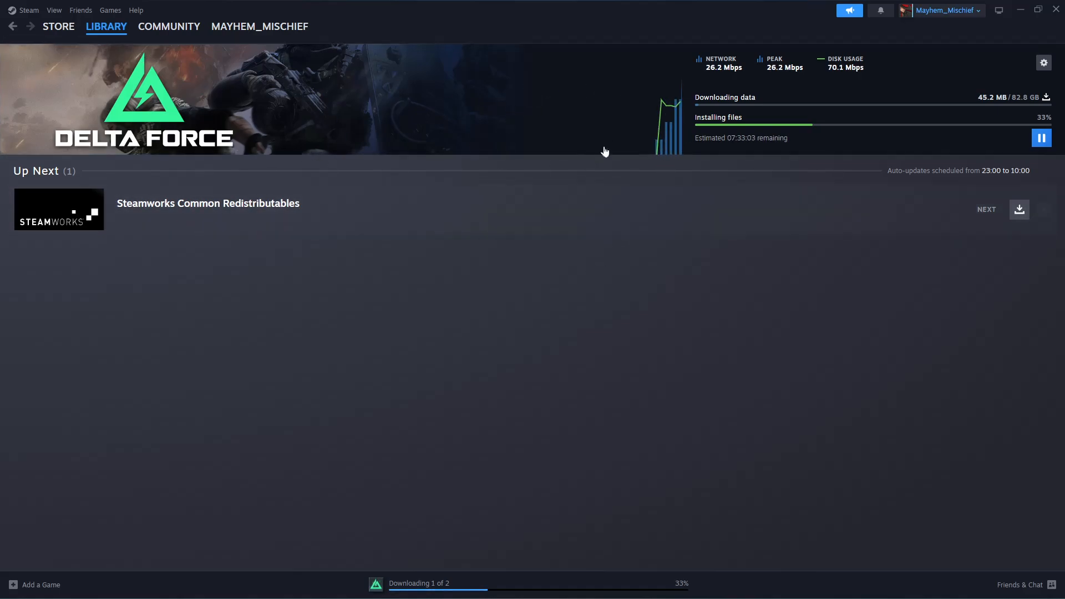
mouse_move(862, 211)
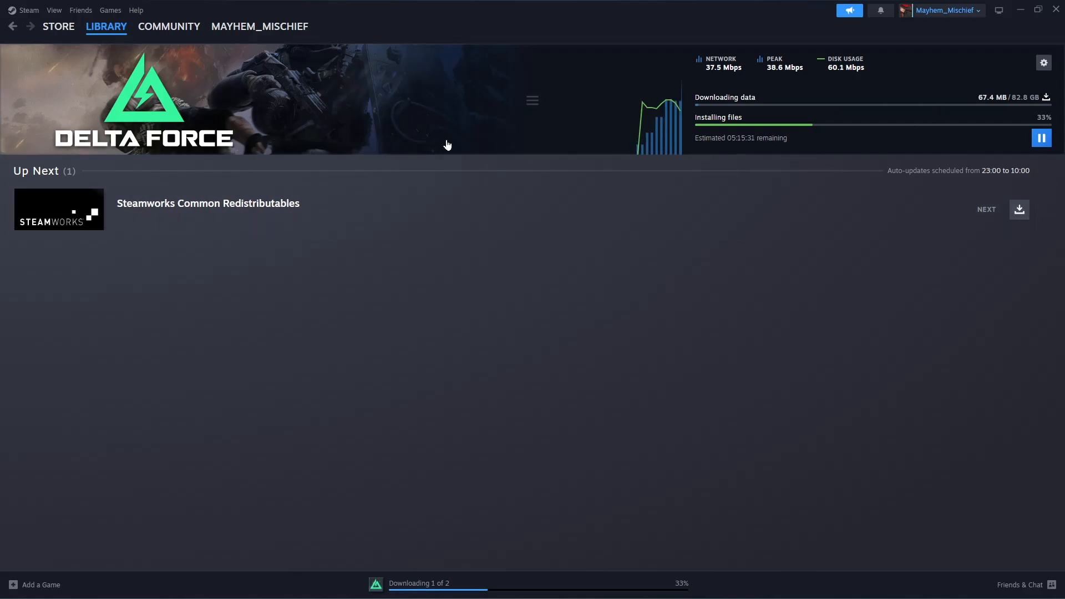
mouse_move(446, 119)
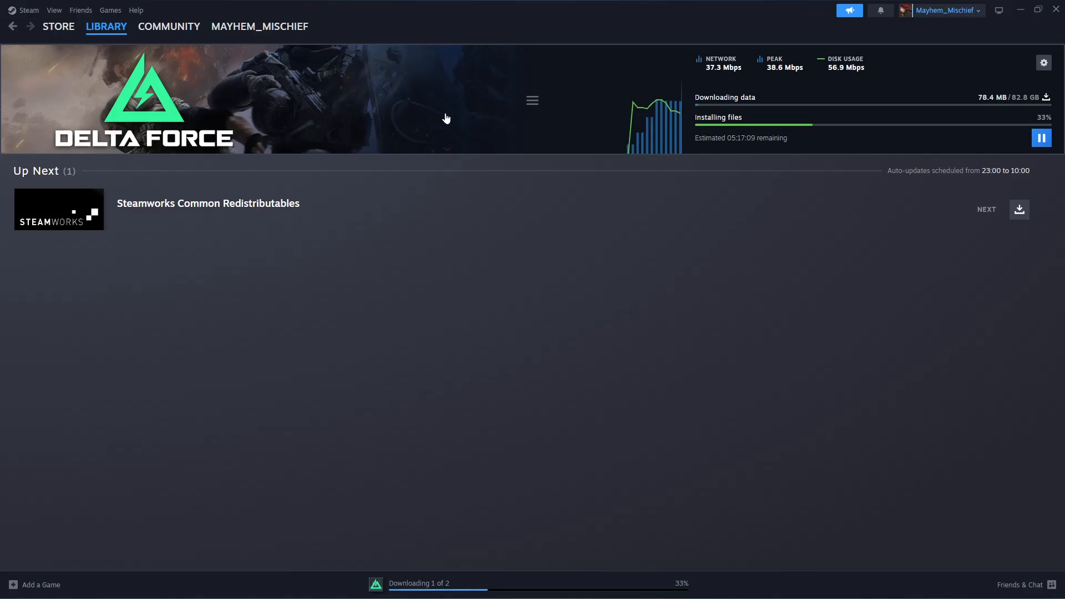
mouse_move(458, 249)
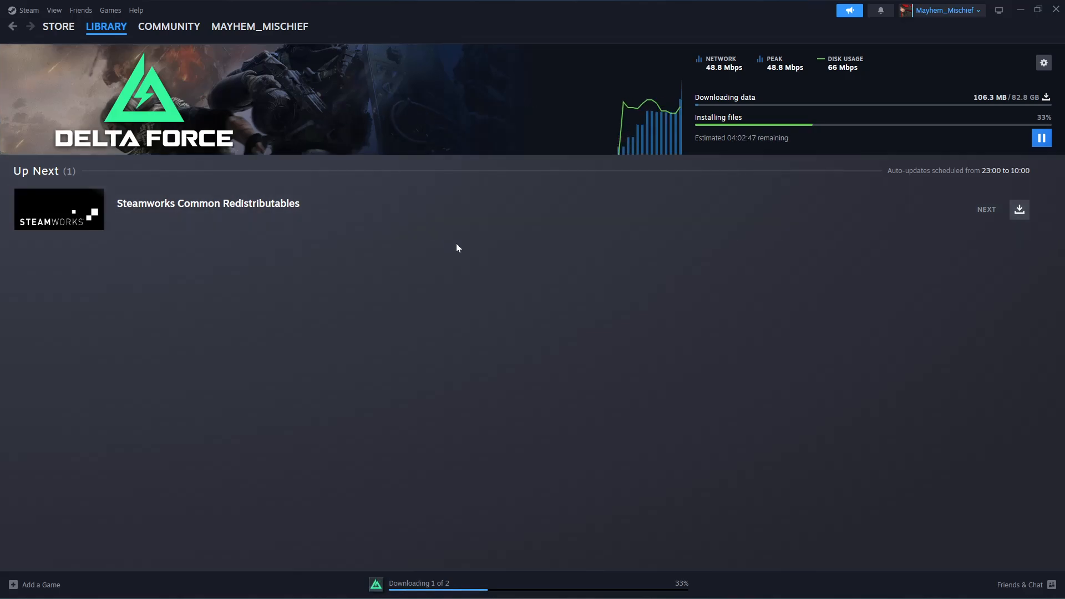
mouse_move(472, 269)
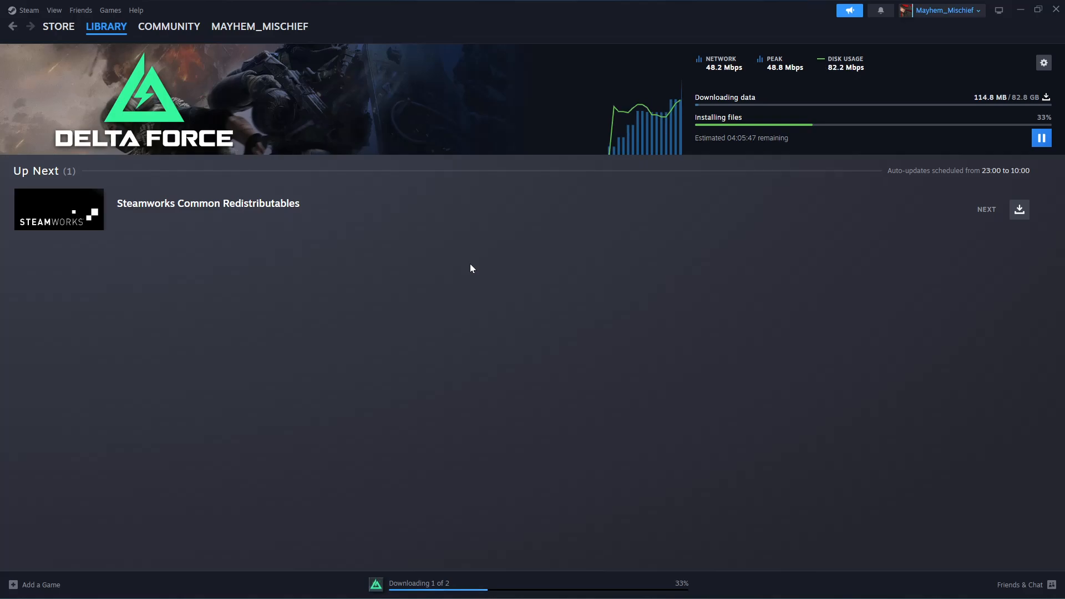